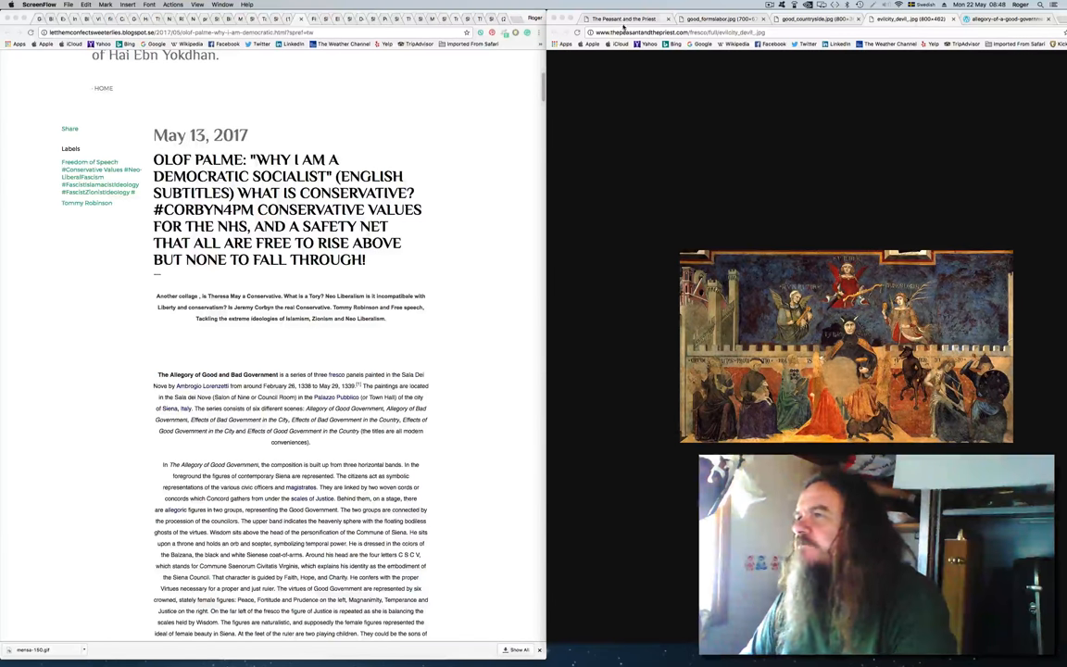
Step: Show allegory-of-a-good-government.jpg in the right window and scroll to the fresco description
{"action": "left_click", "coordinate": [623, 19]}
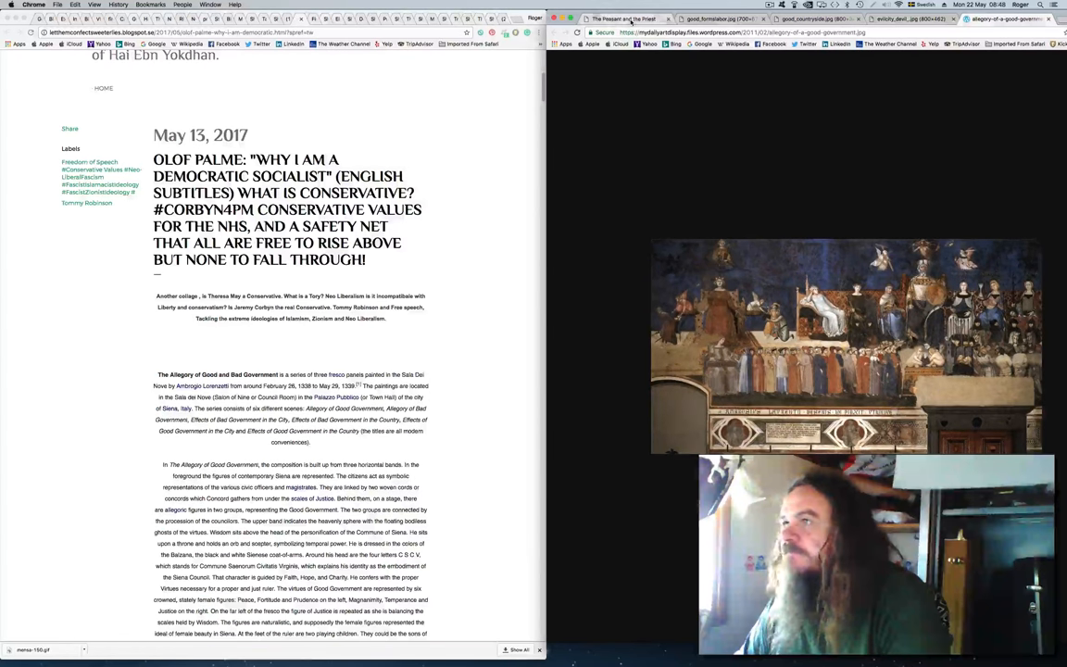
{"action": "left_click", "coordinate": [623, 19]}
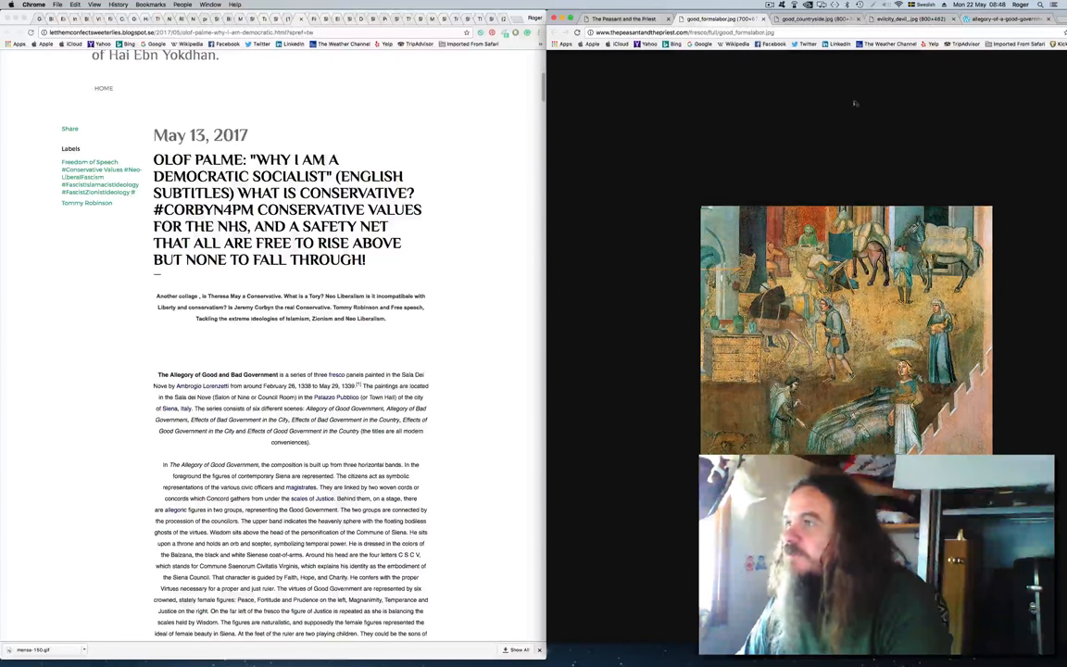
{"action": "left_click", "coordinate": [825, 18]}
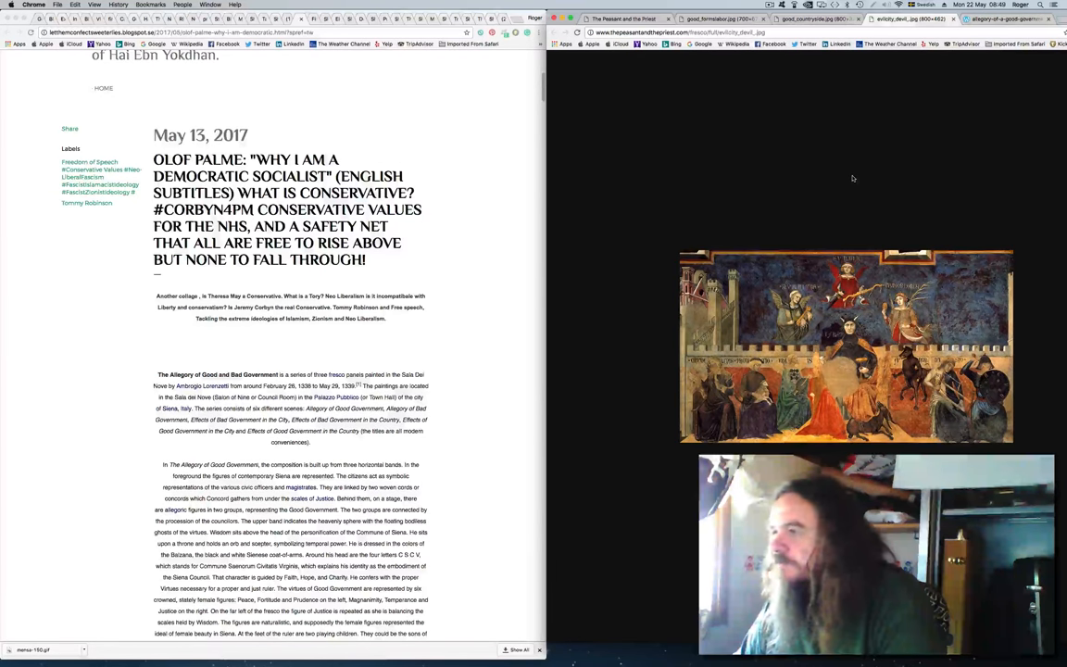
{"action": "mouse_move", "coordinate": [497, 436]}
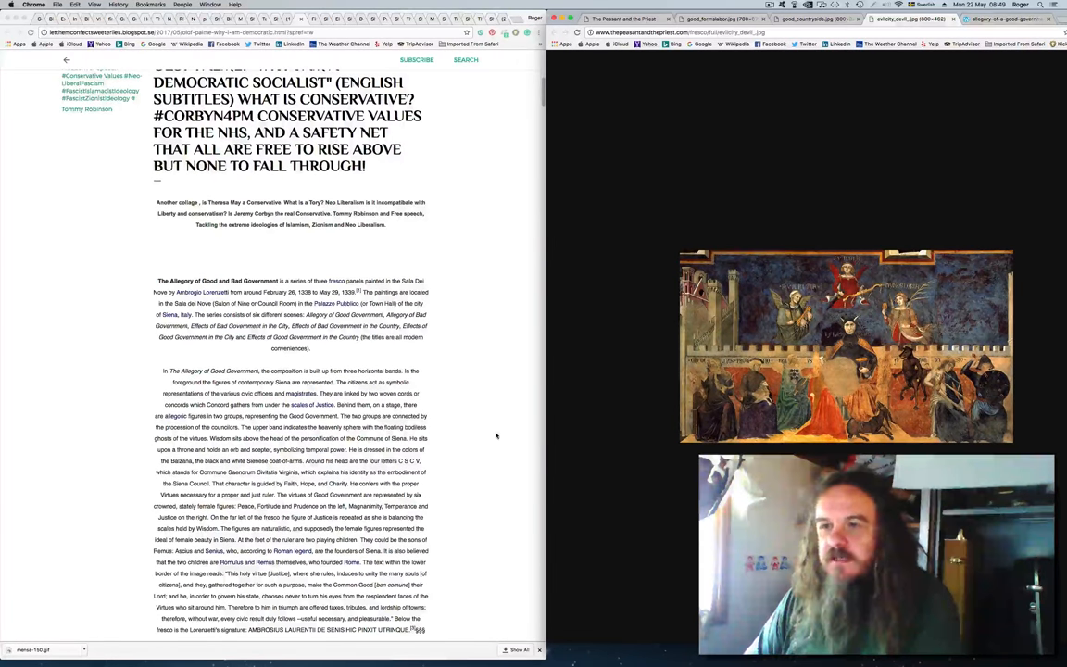
{"action": "scroll", "scroll_direction": "down", "scroll_amount": 3}
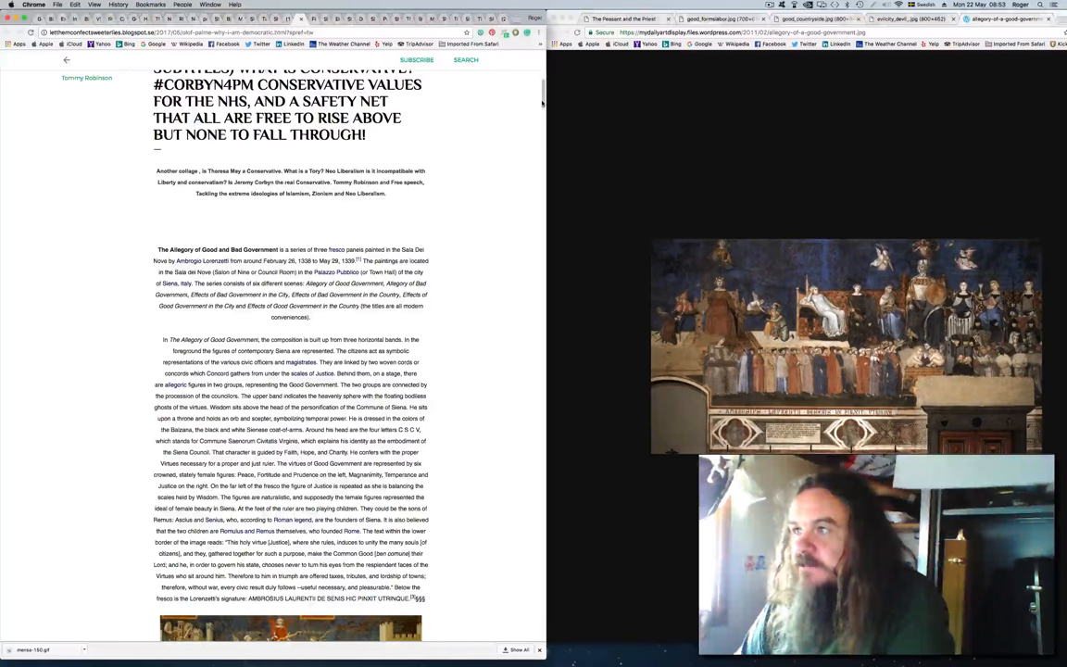
Step: Scroll past the Bad Government section and switch back to the devil fresco tab
{"action": "scroll", "scroll_direction": "down", "scroll_amount": 3}
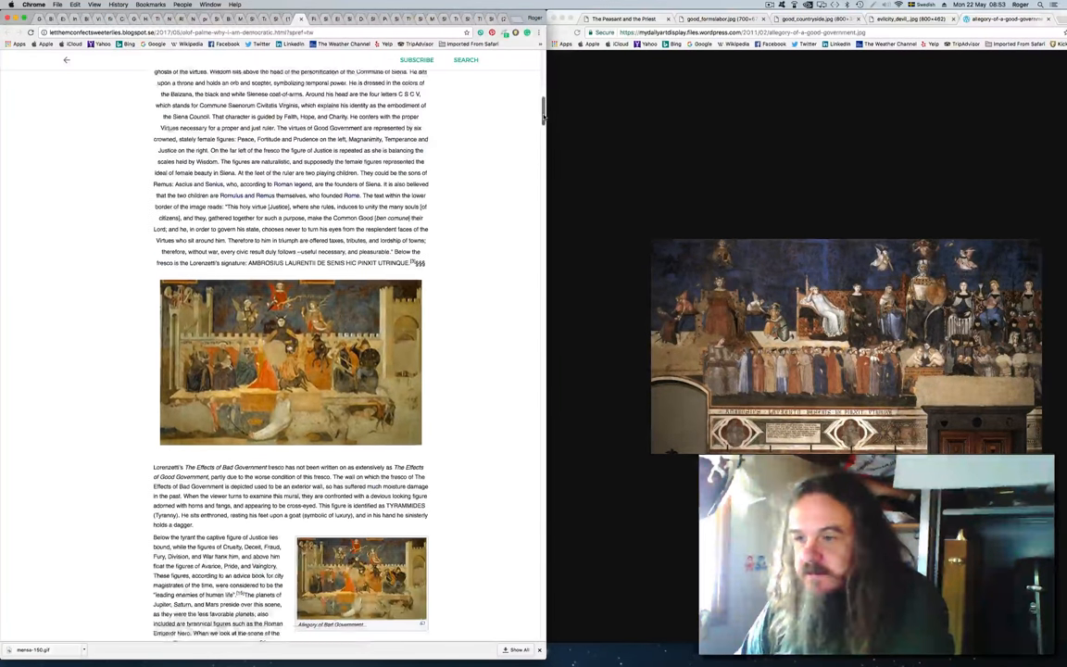
{"action": "scroll", "scroll_direction": "down", "scroll_amount": 3}
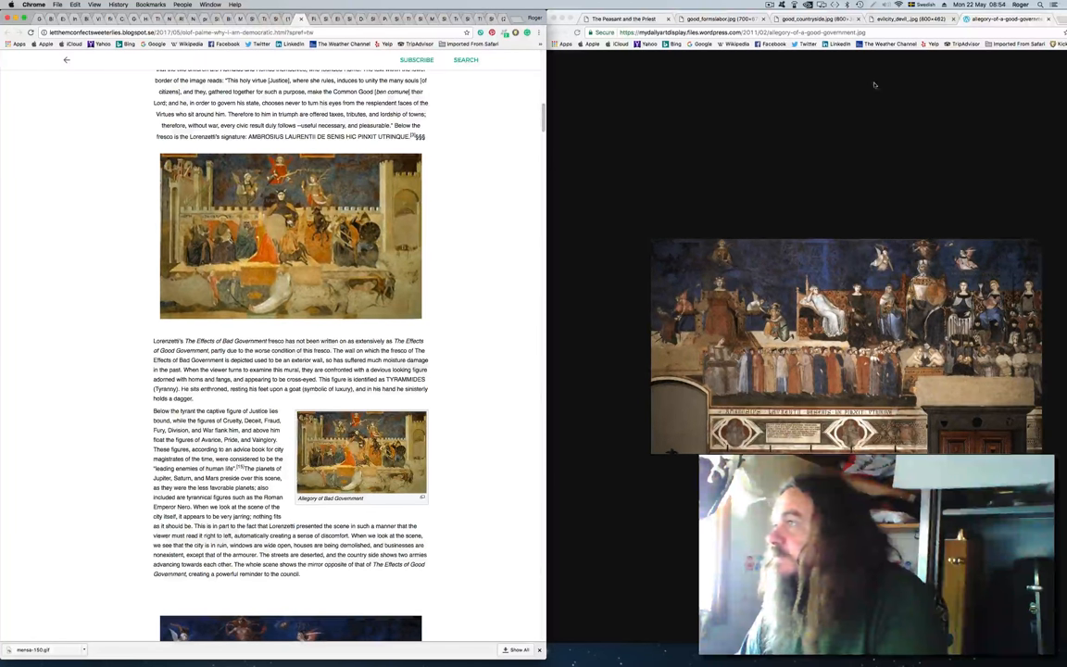
{"action": "left_click", "coordinate": [890, 18]}
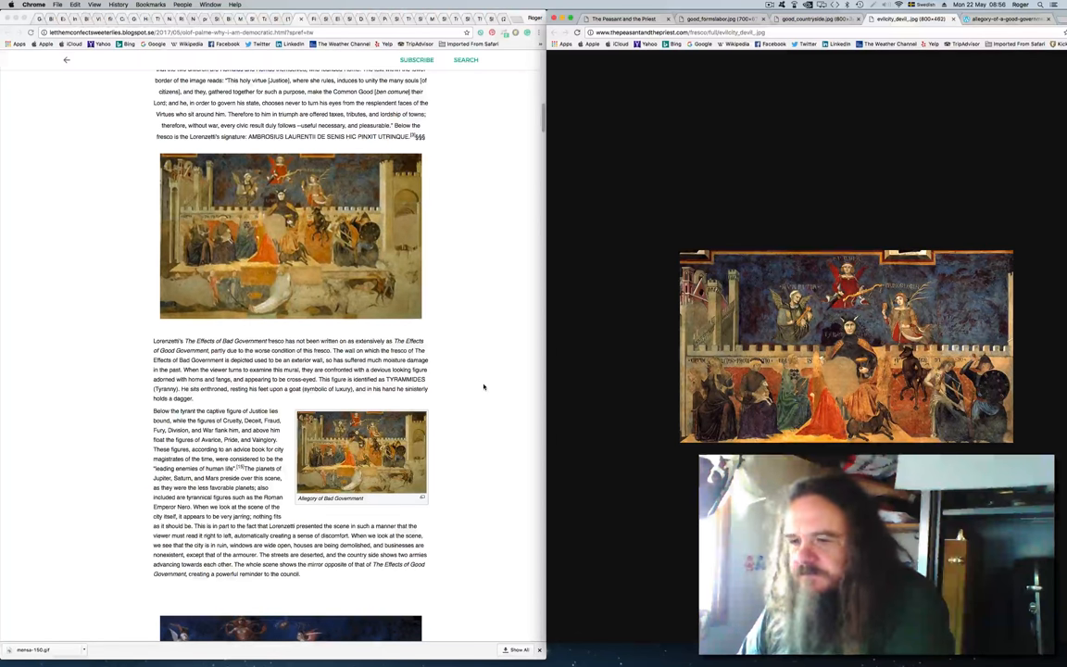
Step: Scroll down to the Burke passage on representation of the Commons and its Gutenberg link
{"action": "scroll", "scroll_direction": "down", "scroll_amount": 3}
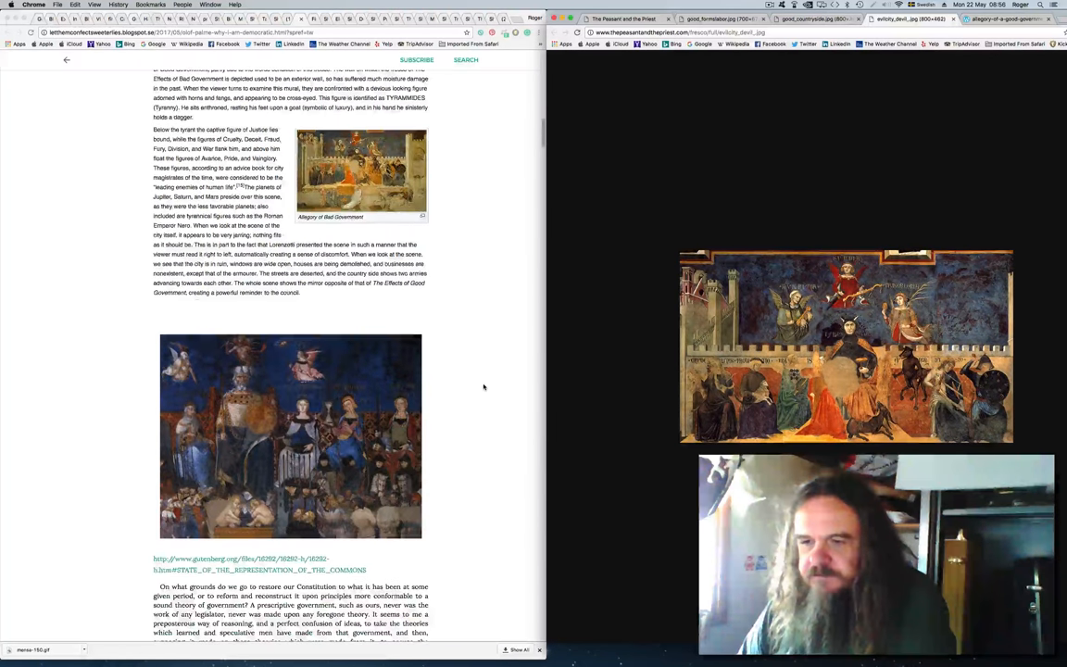
{"action": "scroll", "scroll_direction": "down", "scroll_amount": 3}
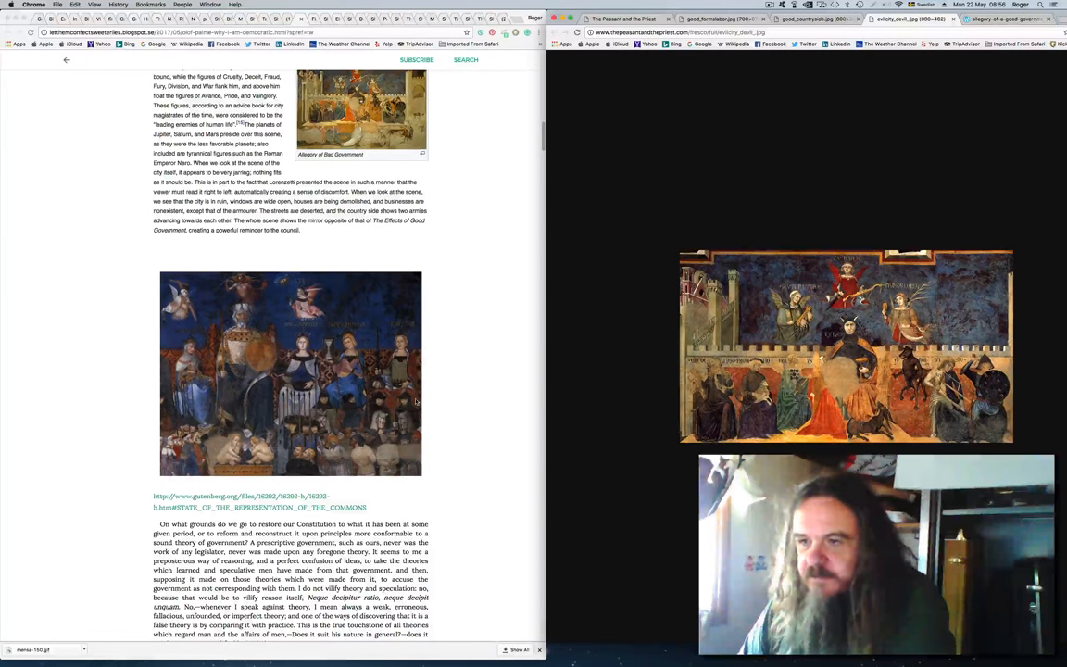
{"action": "scroll", "scroll_direction": "down", "scroll_amount": 3}
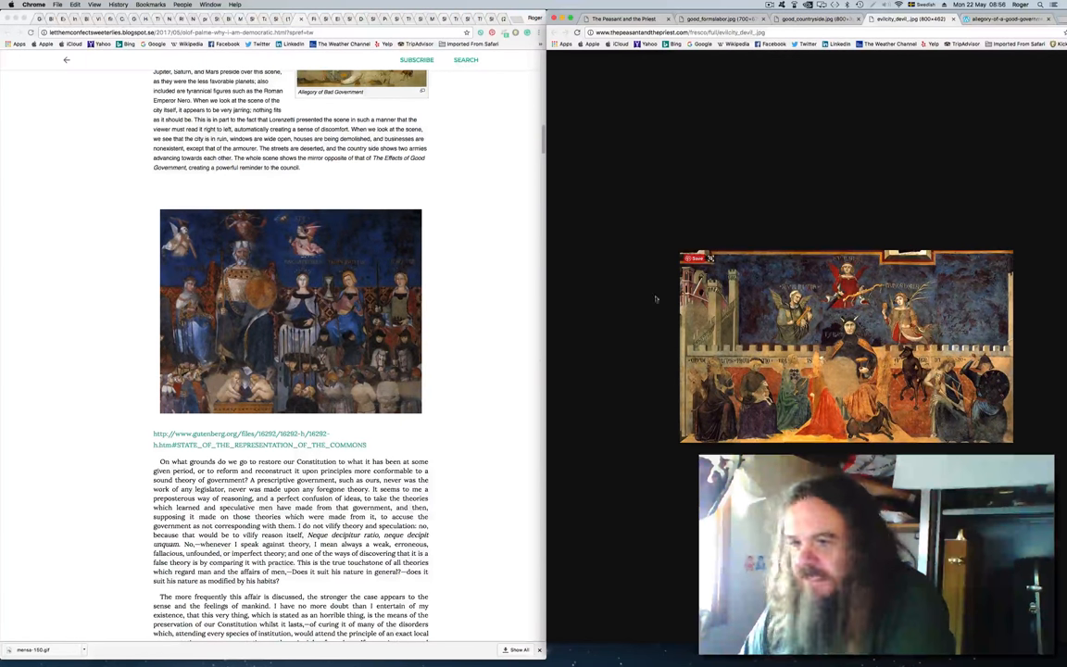
{"action": "scroll", "scroll_direction": "down", "scroll_amount": 3}
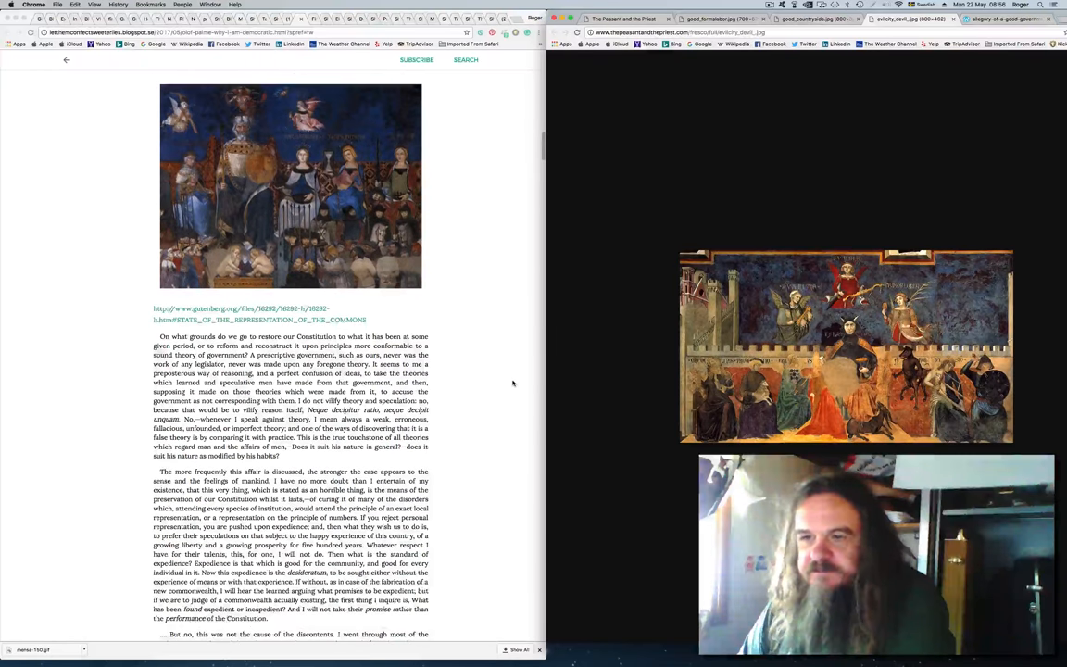
{"action": "scroll", "scroll_direction": "down", "scroll_amount": 3}
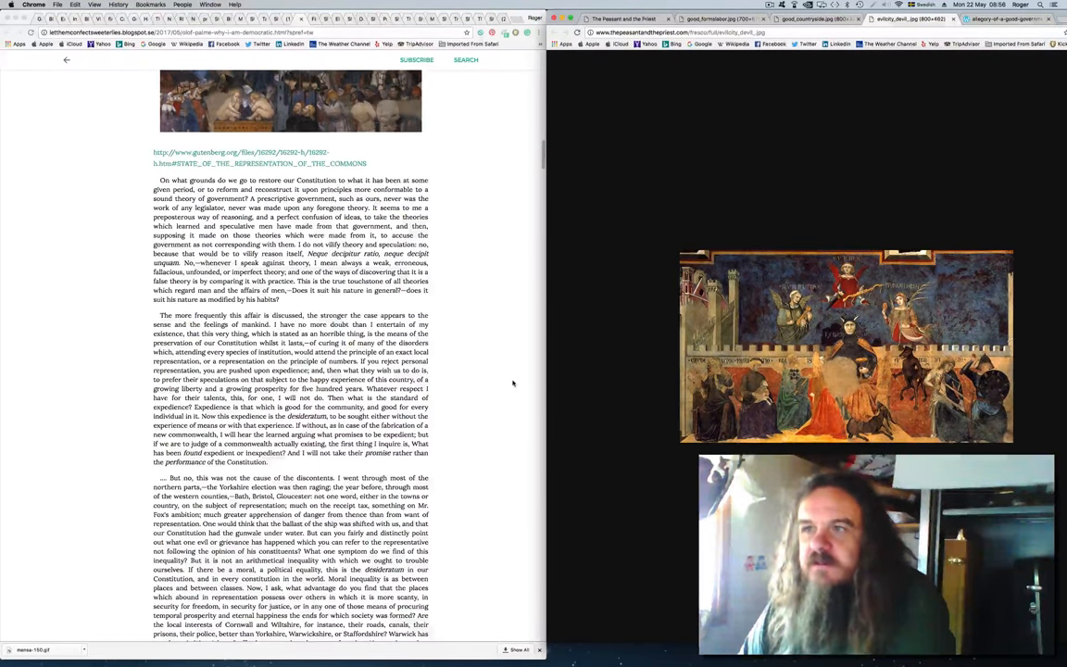
{"action": "scroll", "scroll_direction": "down", "scroll_amount": 3}
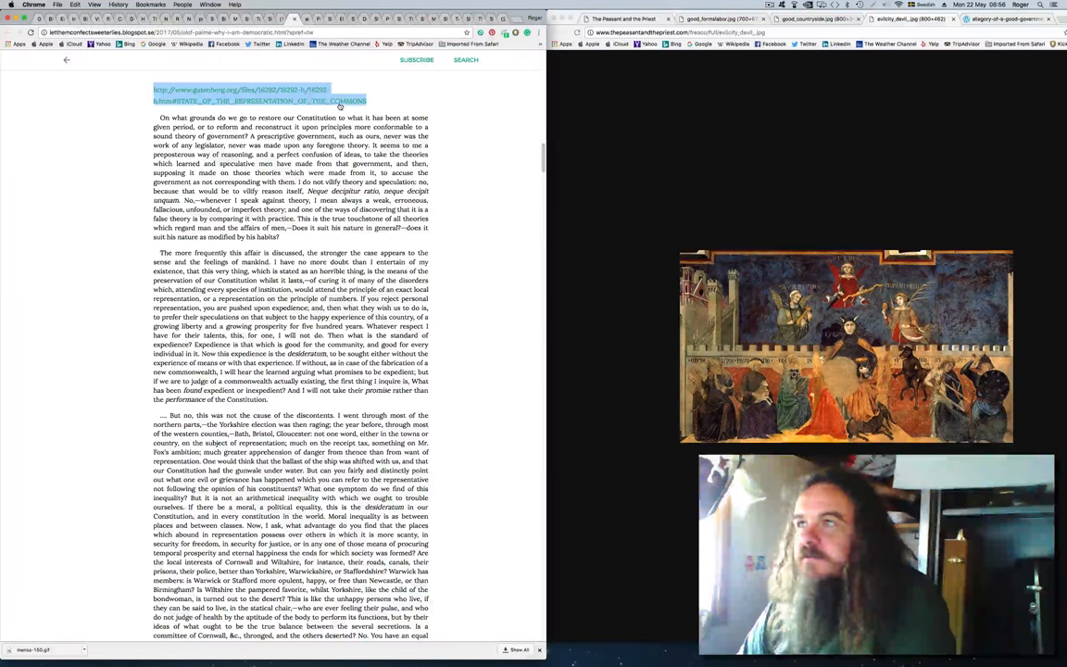
Step: Open the gutenberg.org link to Burke's Works in a new window
{"action": "right_click", "coordinate": [260, 95]}
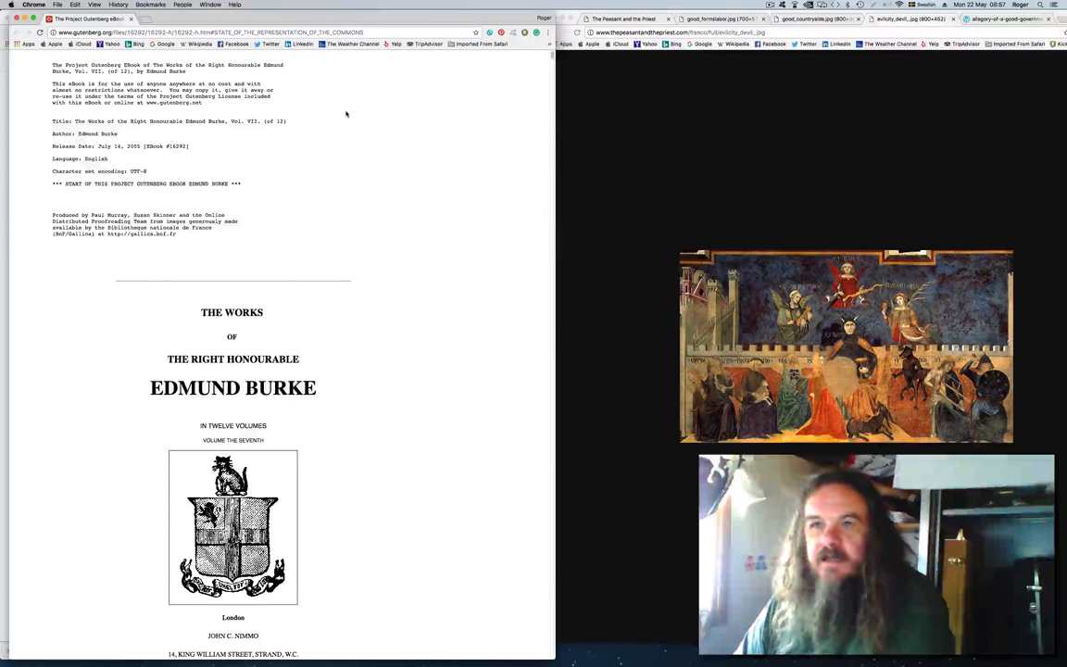
{"action": "scroll", "scroll_direction": "down", "scroll_amount": 3}
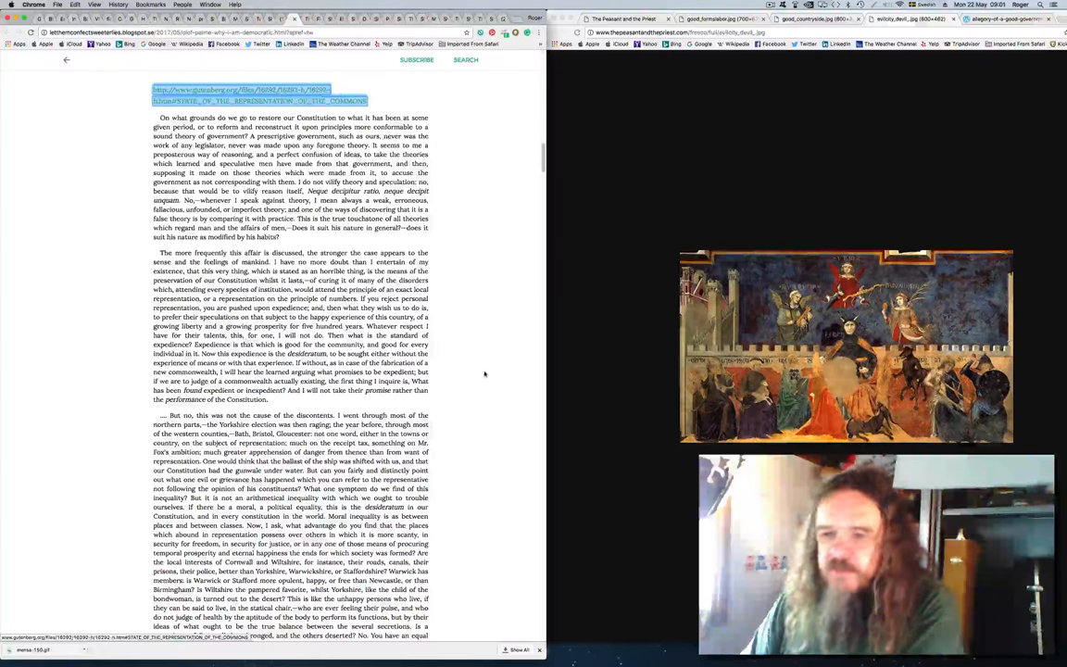
{"action": "scroll", "scroll_direction": "down", "scroll_amount": 3}
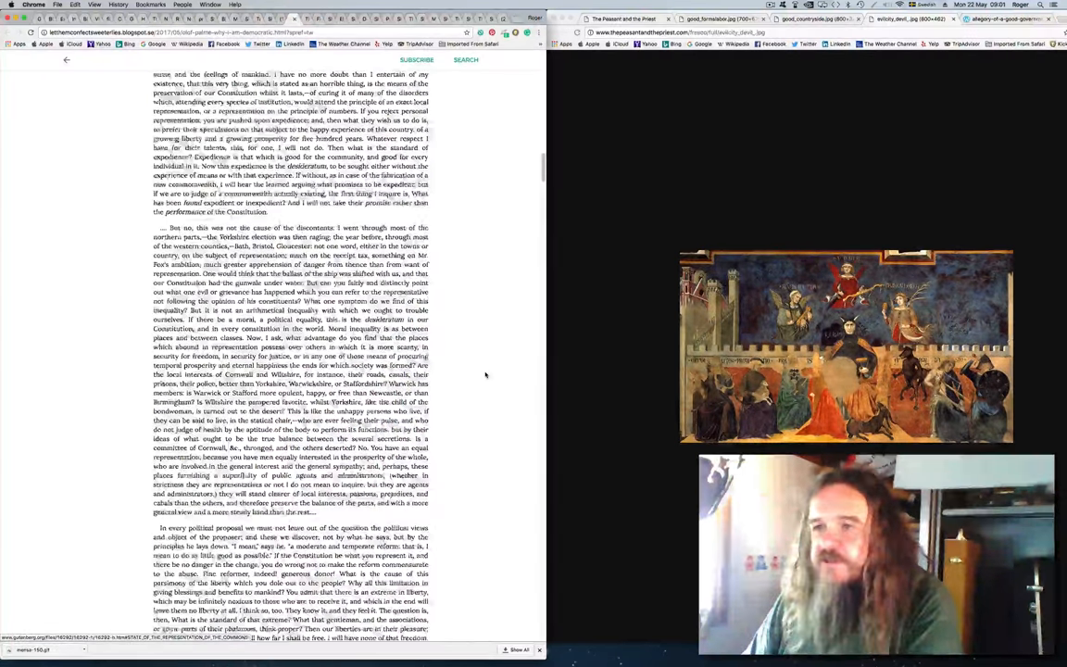
{"action": "scroll", "scroll_direction": "down", "scroll_amount": 3}
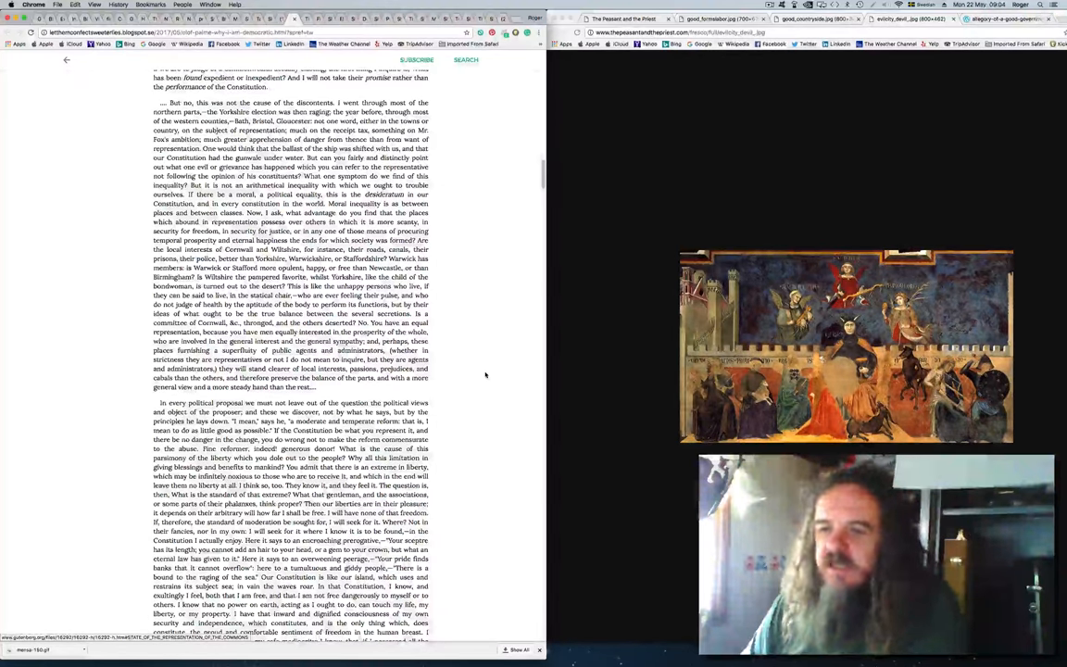
{"action": "scroll", "scroll_direction": "down", "scroll_amount": 3}
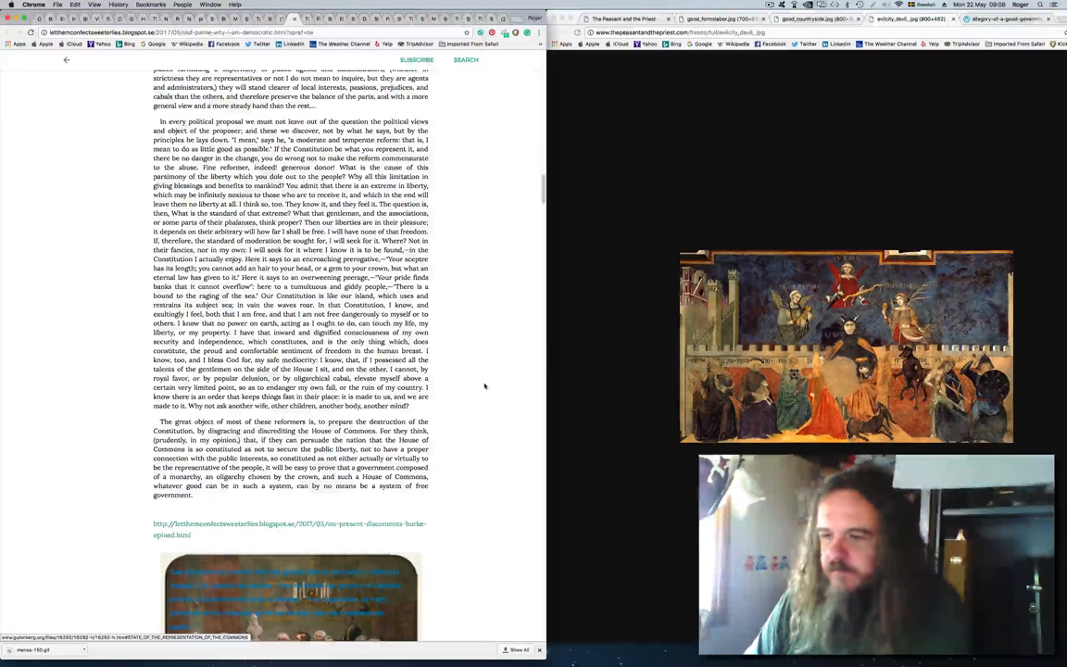
{"action": "scroll", "scroll_direction": "down", "scroll_amount": 3}
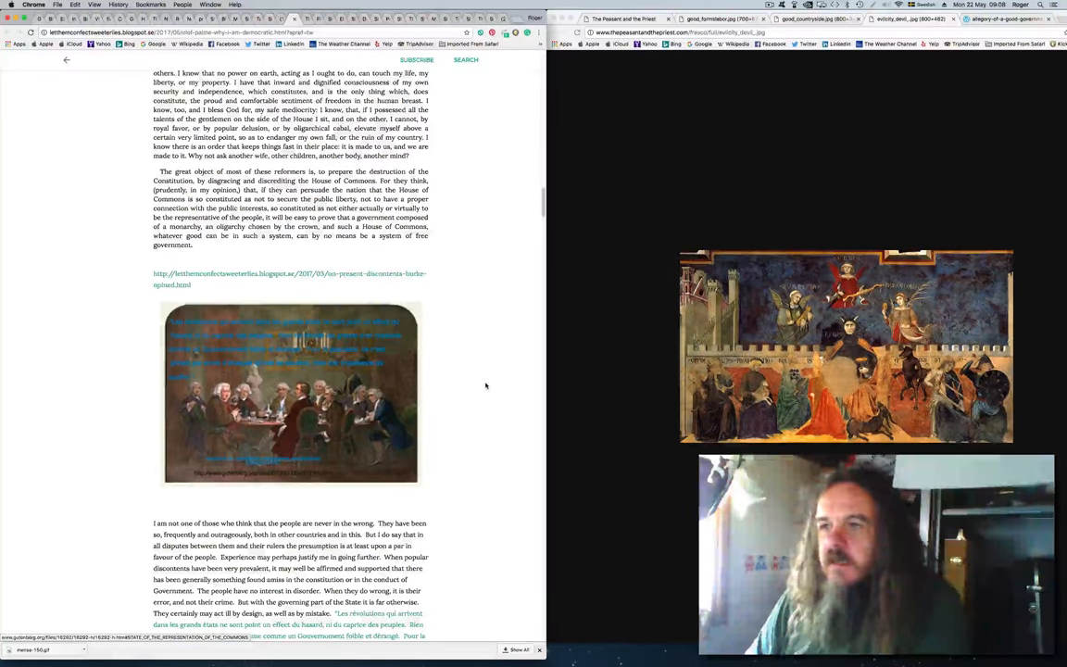
{"action": "scroll", "scroll_direction": "down", "scroll_amount": 3}
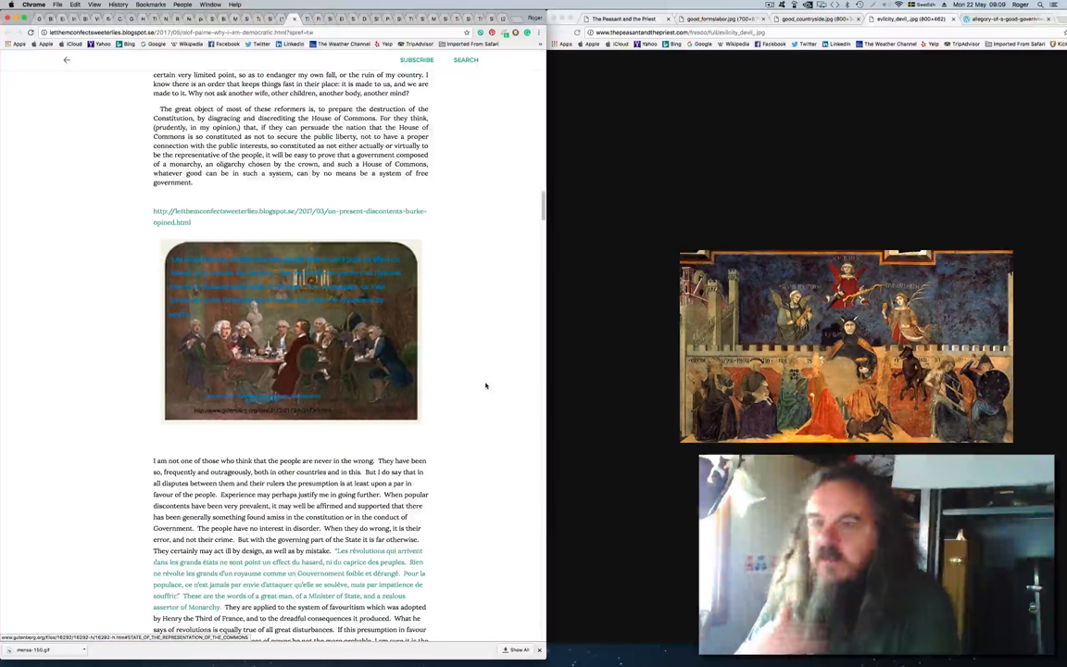
{"action": "scroll", "scroll_direction": "down", "scroll_amount": 3}
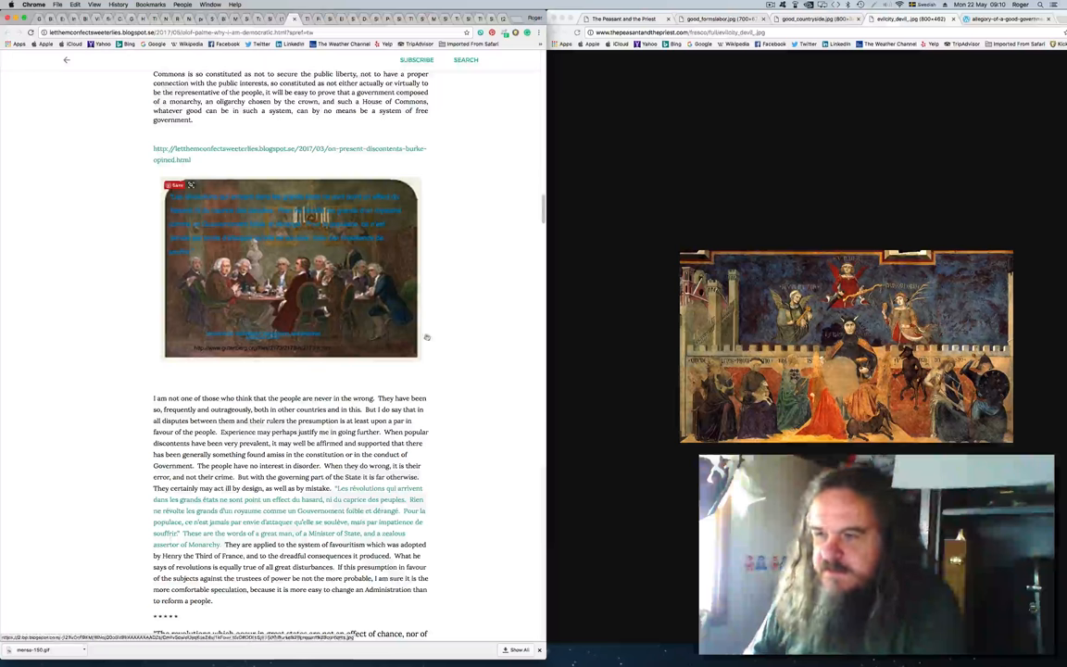
{"action": "scroll", "scroll_direction": "down", "scroll_amount": 3}
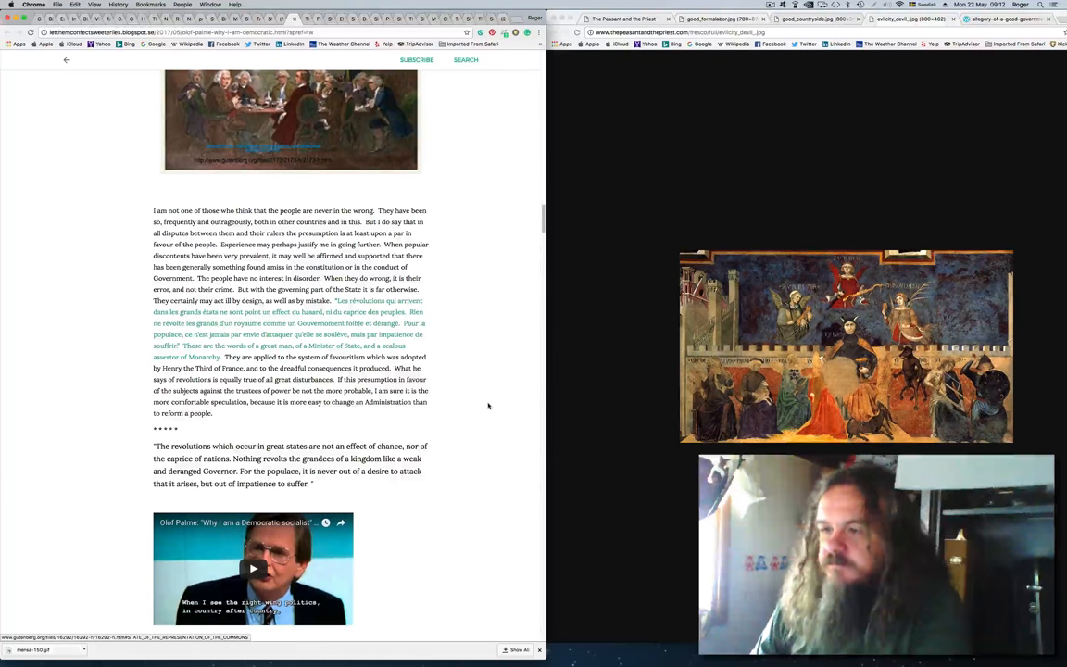
Step: Scroll the post to the Olof Palme timestamped transcript, down to his lines on right-wing politics
{"action": "scroll", "scroll_direction": "down", "scroll_amount": 3}
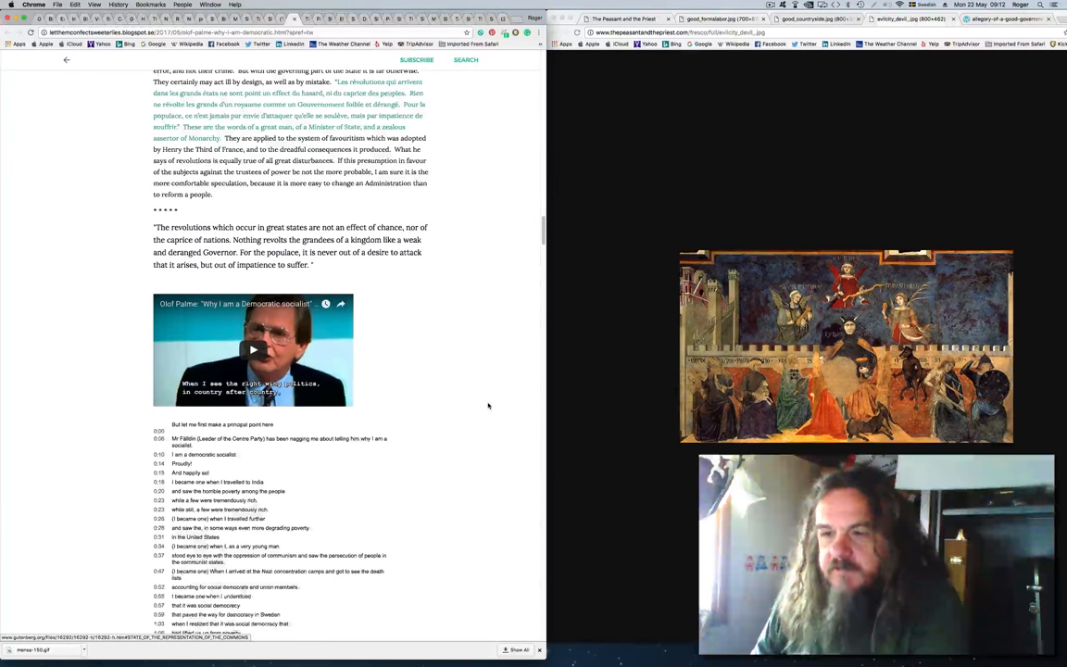
{"action": "scroll", "scroll_direction": "down", "scroll_amount": 3}
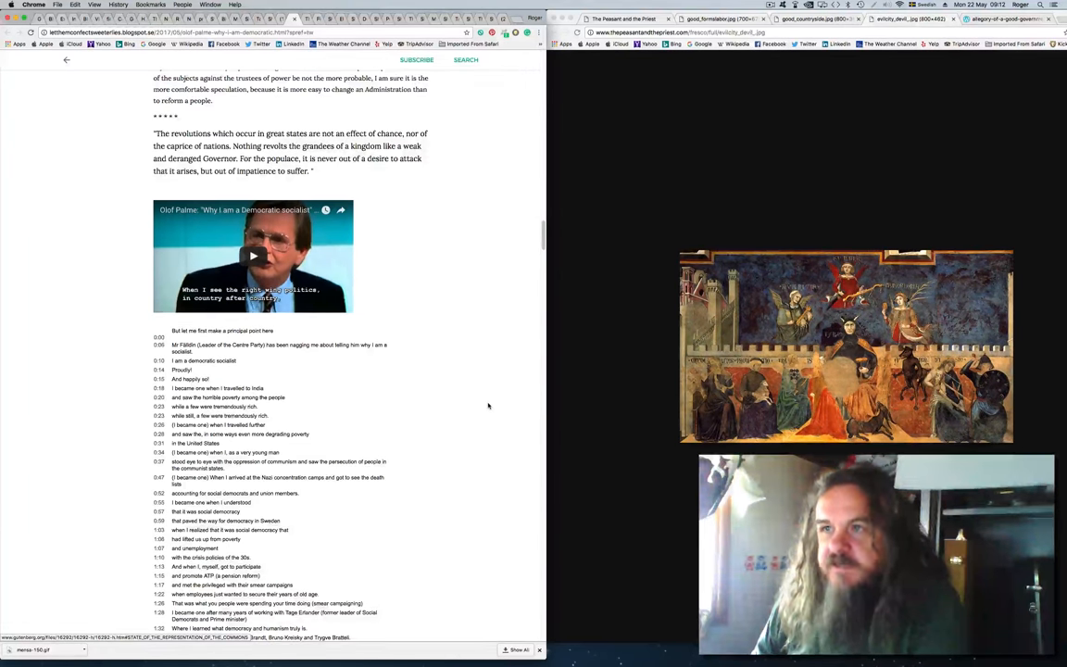
{"action": "scroll", "scroll_direction": "down", "scroll_amount": 3}
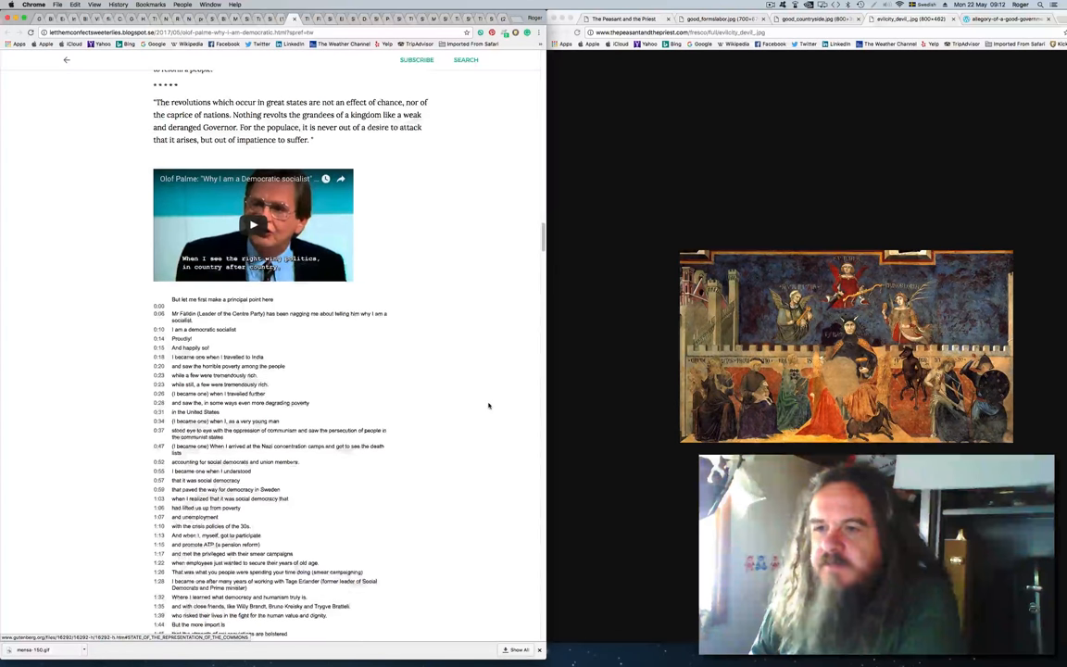
{"action": "scroll", "scroll_direction": "down", "scroll_amount": 3}
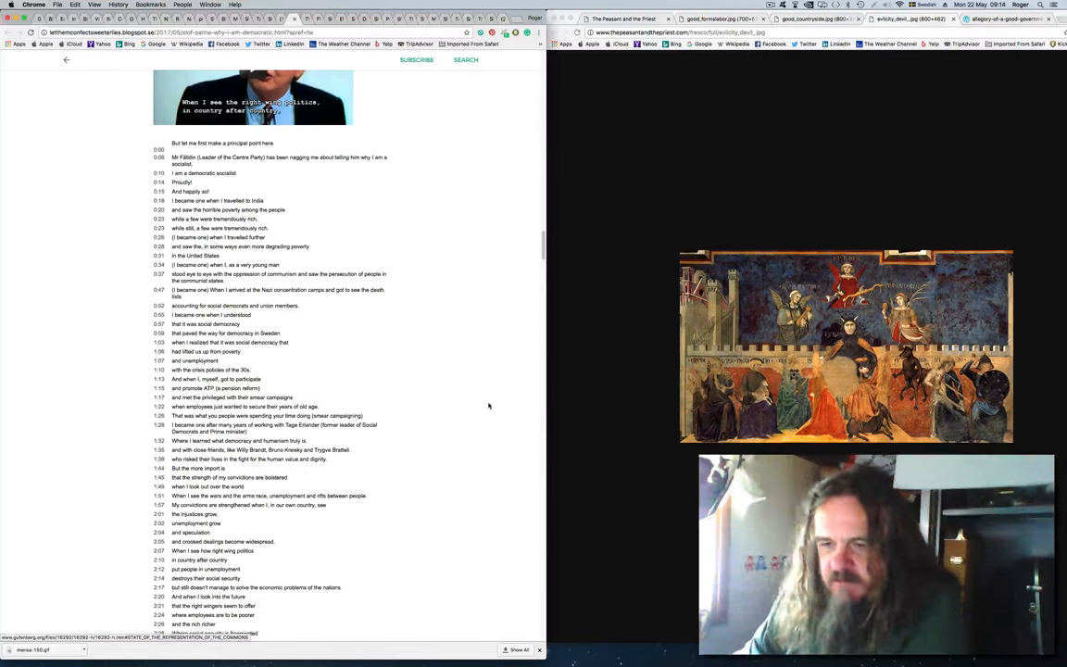
Step: Scroll past the transcript's end and the question to Mrs May on Burke
{"action": "scroll", "scroll_direction": "down", "scroll_amount": 3}
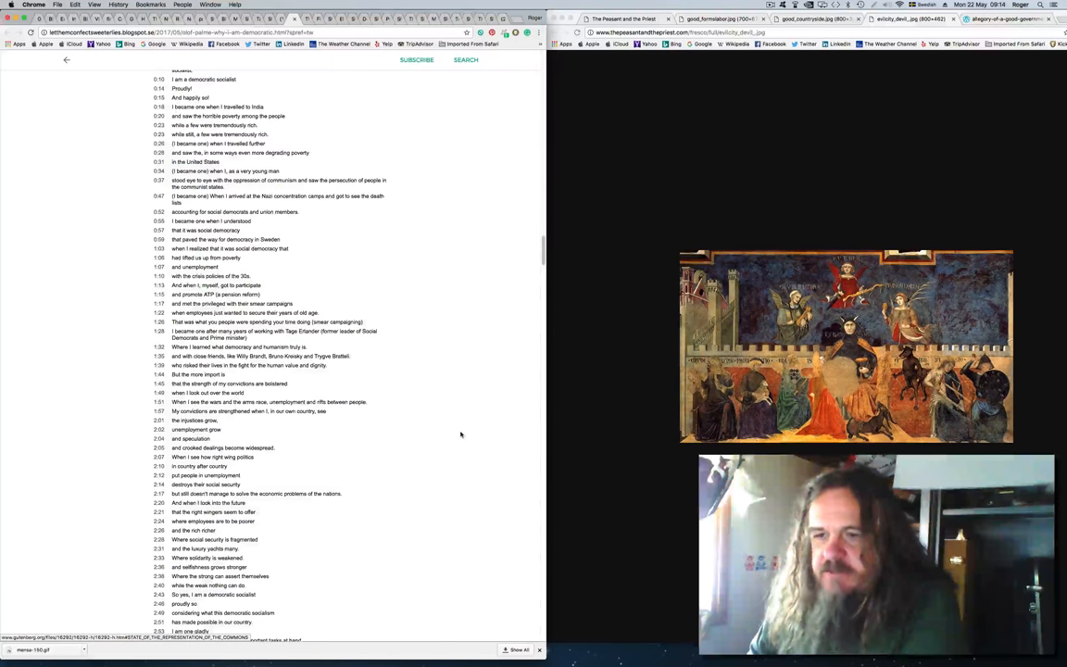
{"action": "scroll", "scroll_direction": "down", "scroll_amount": 3}
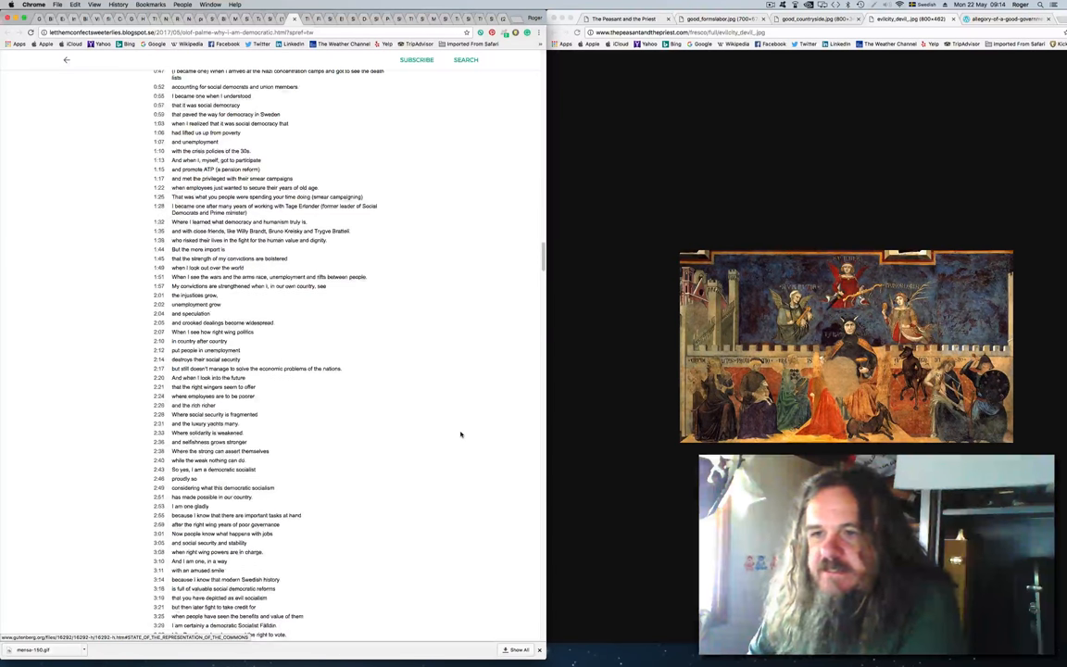
{"action": "scroll", "scroll_direction": "down", "scroll_amount": 3}
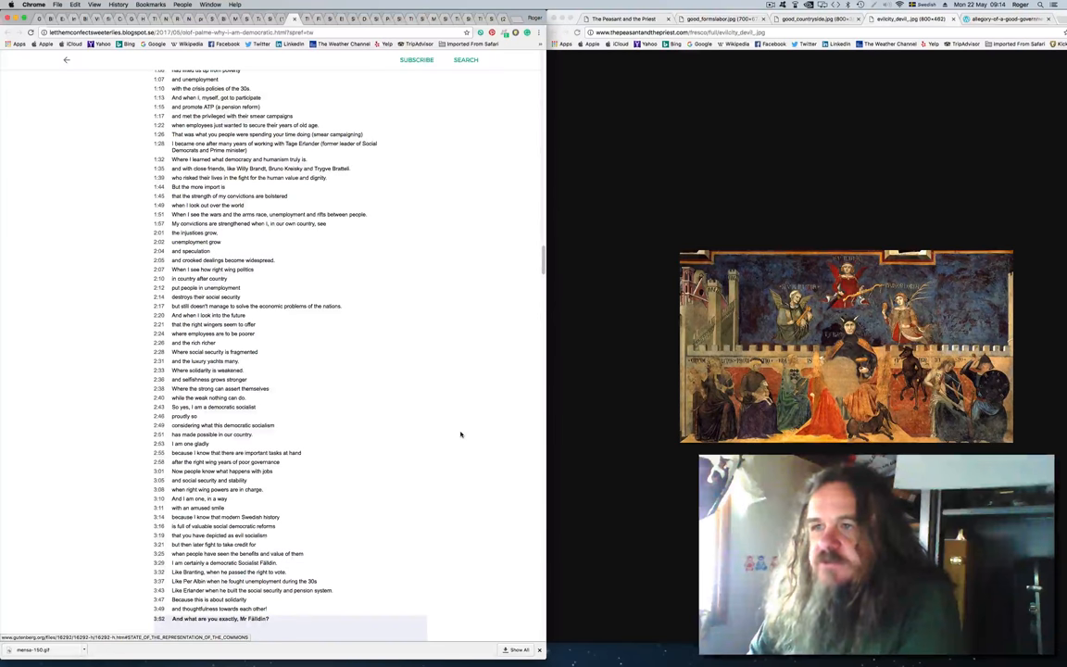
{"action": "scroll", "scroll_direction": "down", "scroll_amount": 3}
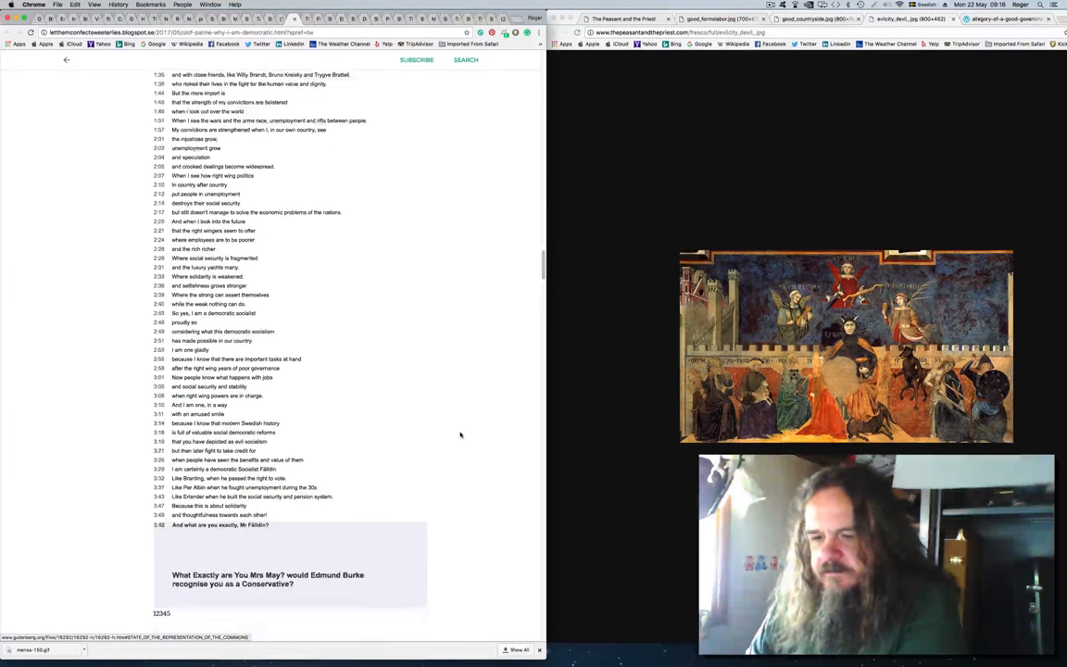
{"action": "scroll", "scroll_direction": "down", "scroll_amount": 3}
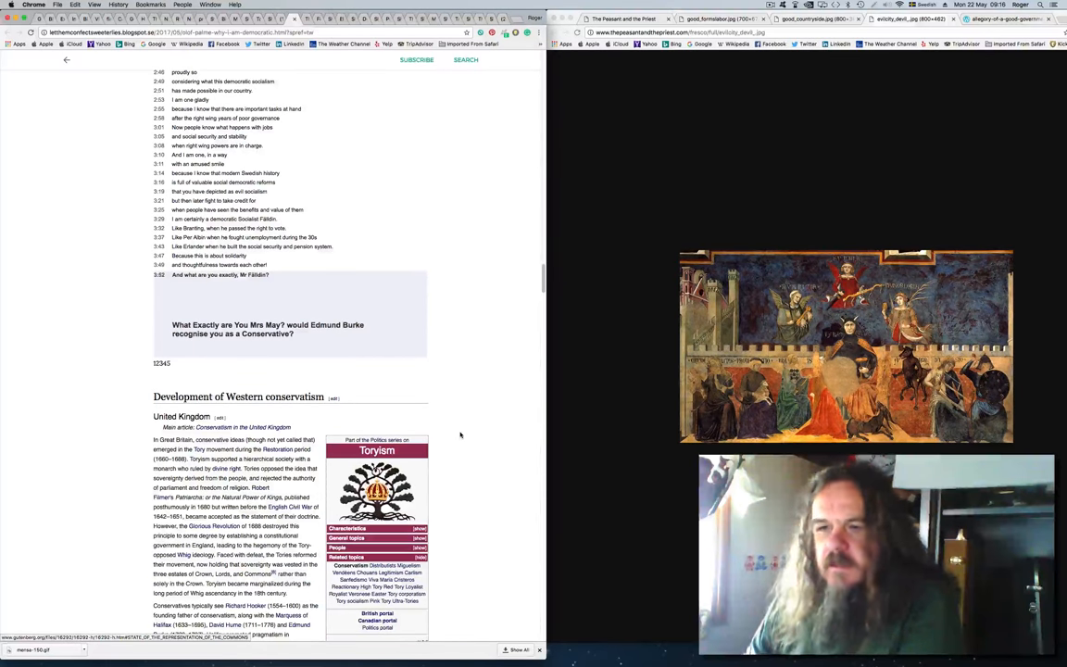